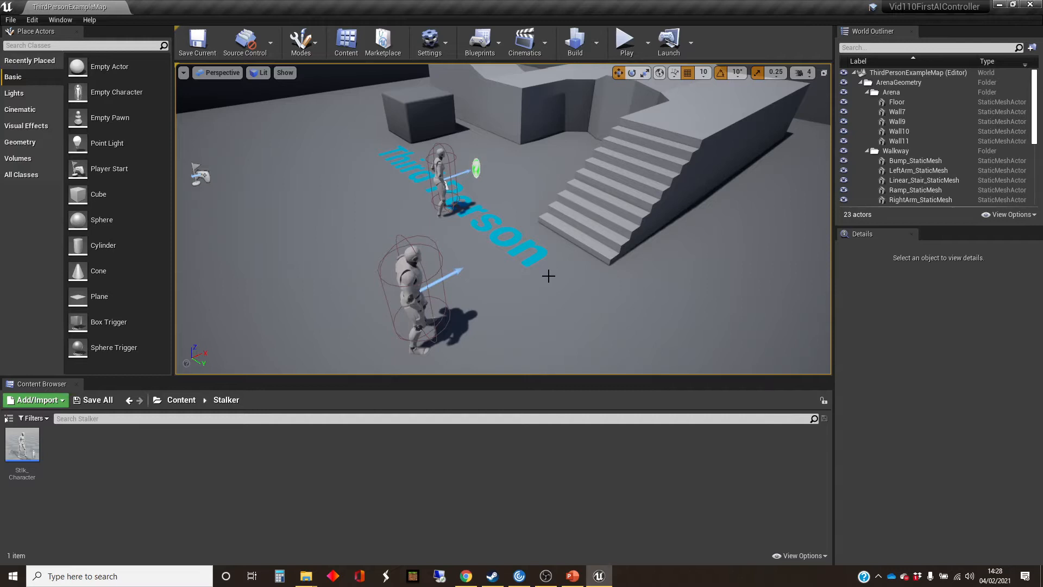
mouse_move(581, 279)
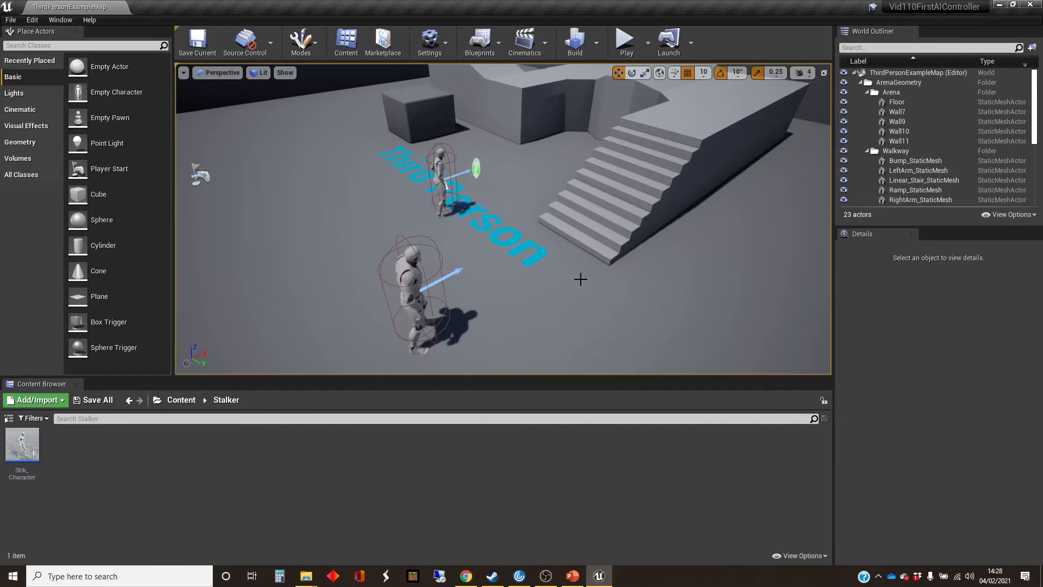
mouse_move(590, 282)
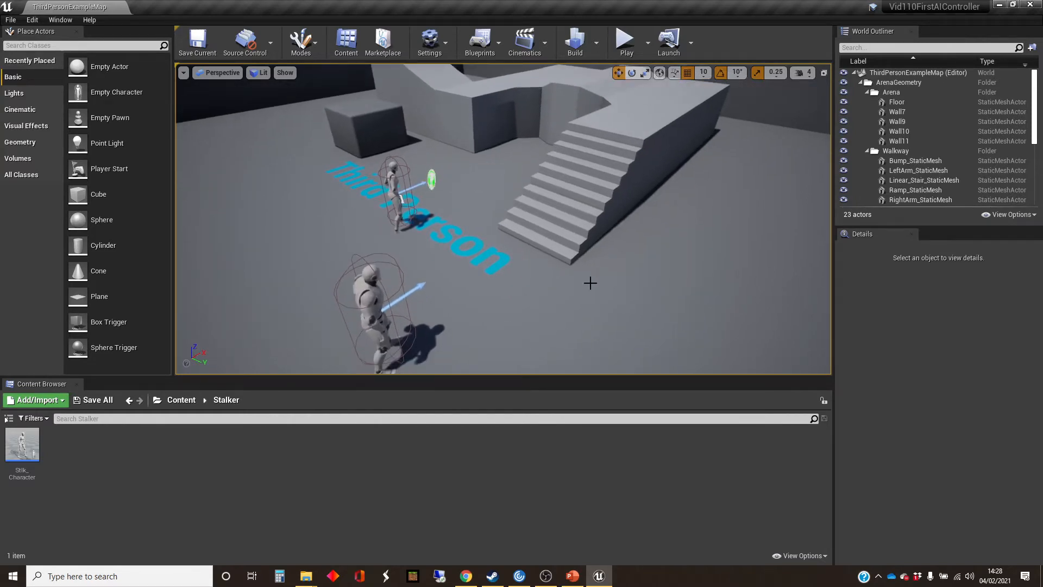
mouse_move(22, 444)
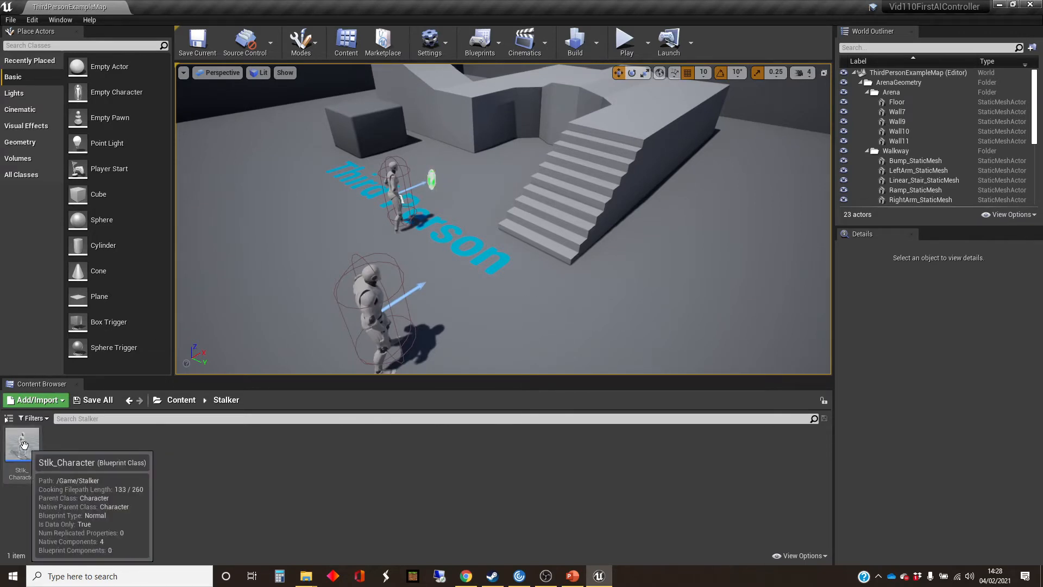
mouse_move(138, 444)
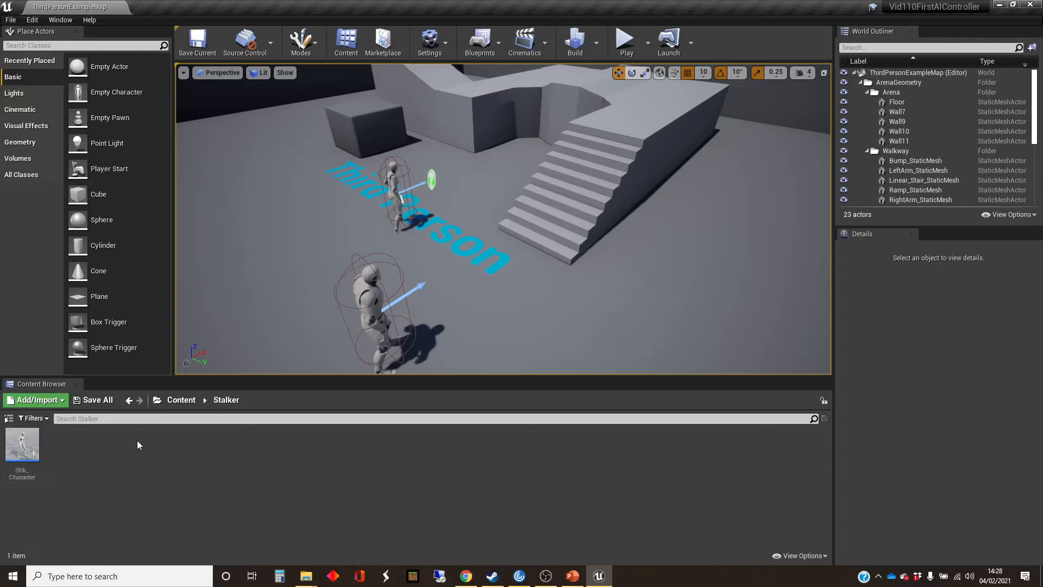
mouse_move(205, 447)
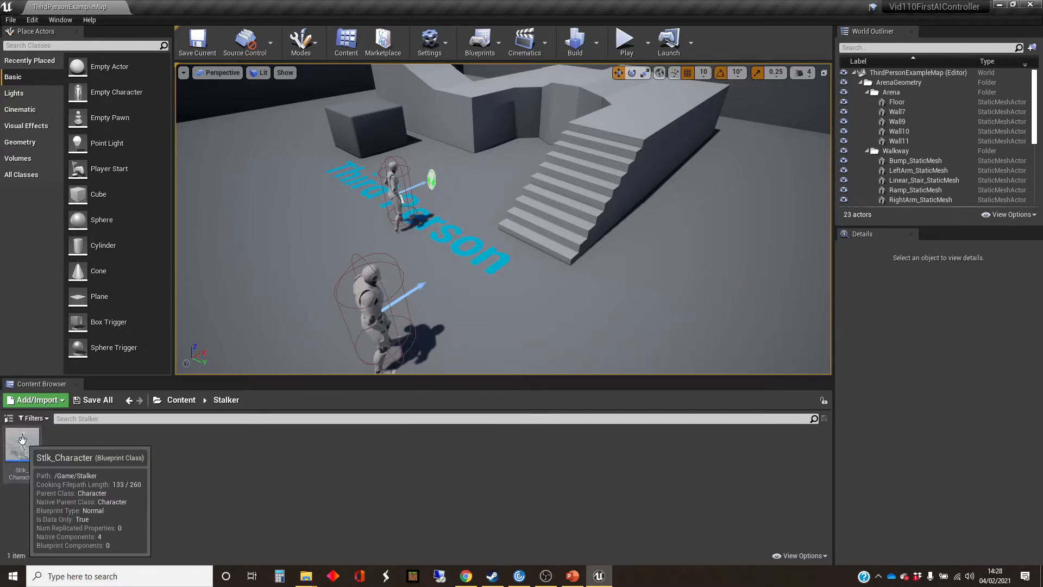
mouse_move(250, 458)
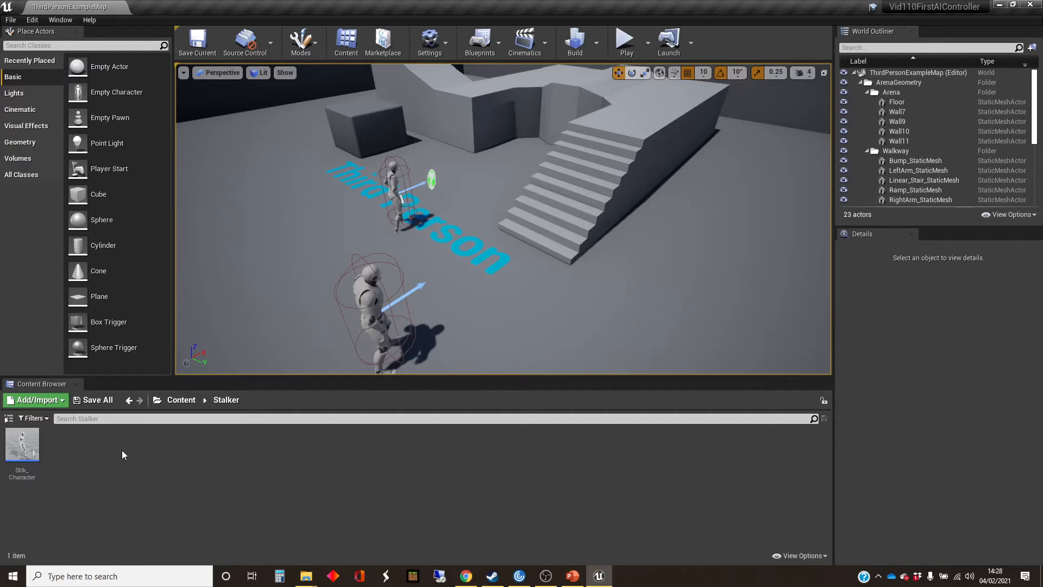
mouse_move(119, 455)
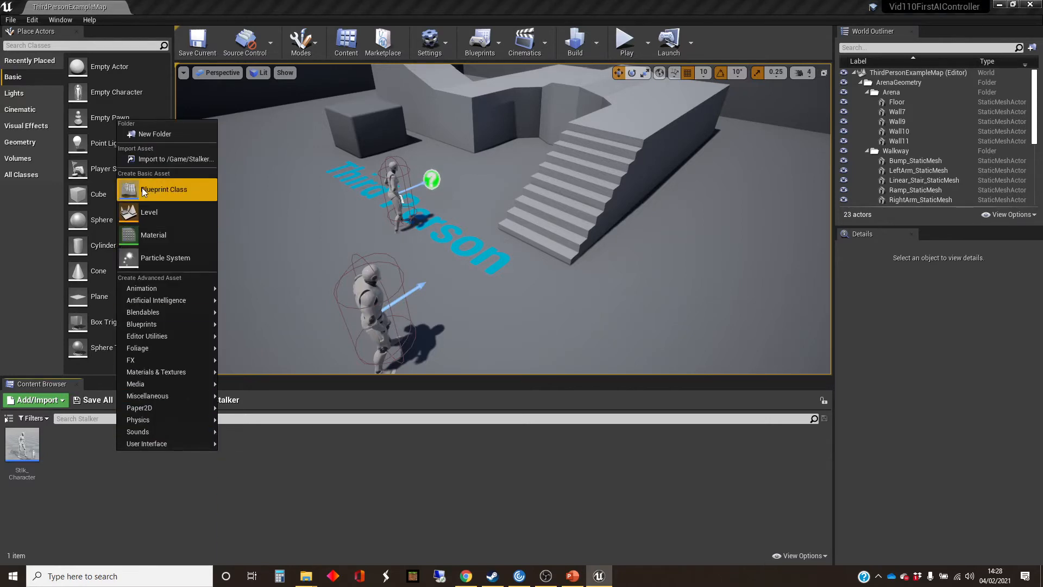
- Start a new Blueprint Class with AIController, found via 'AIco', as its parent
left_click(164, 189)
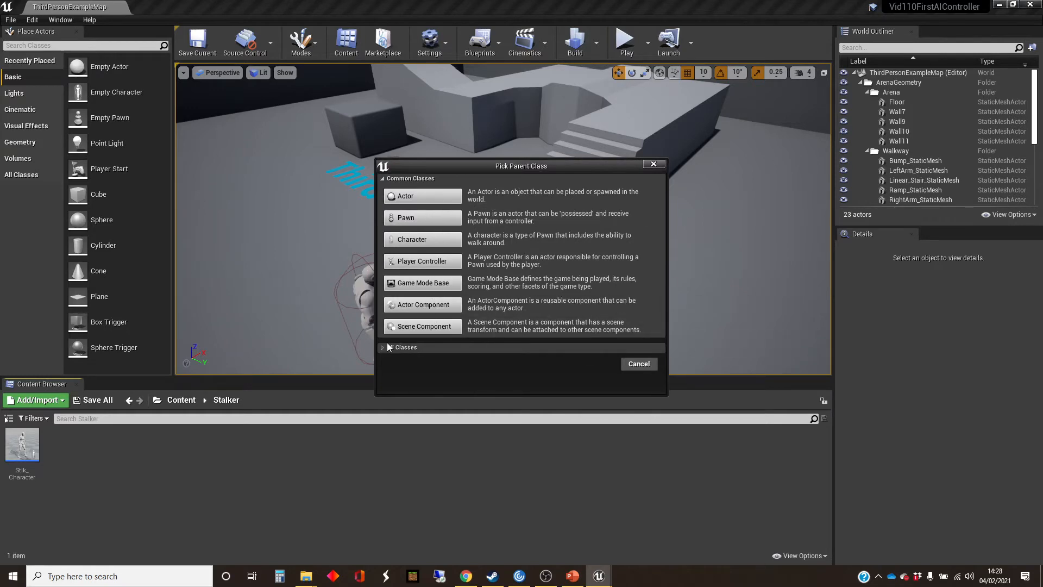
left_click(384, 347)
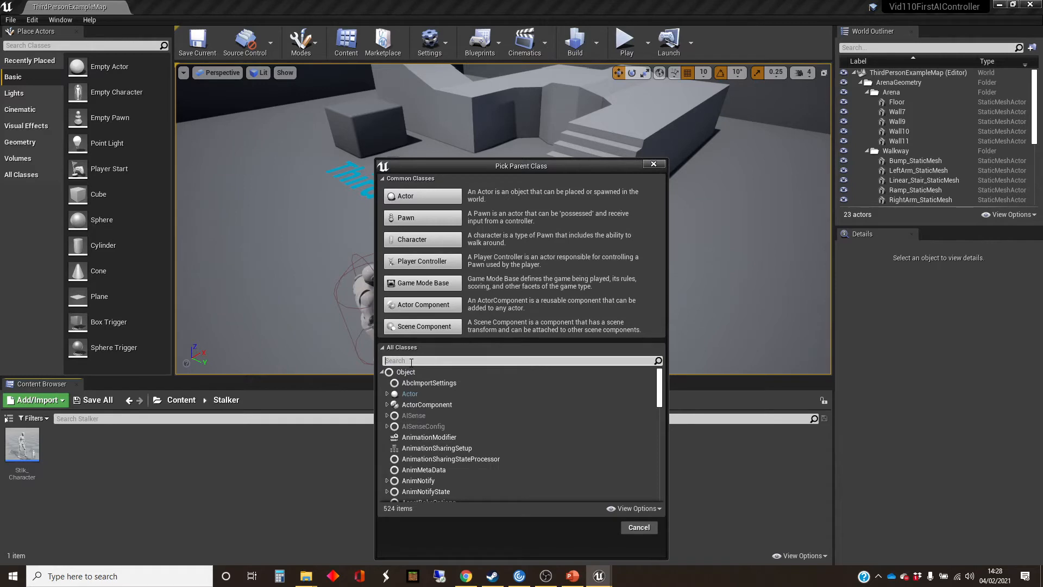
type("AIco")
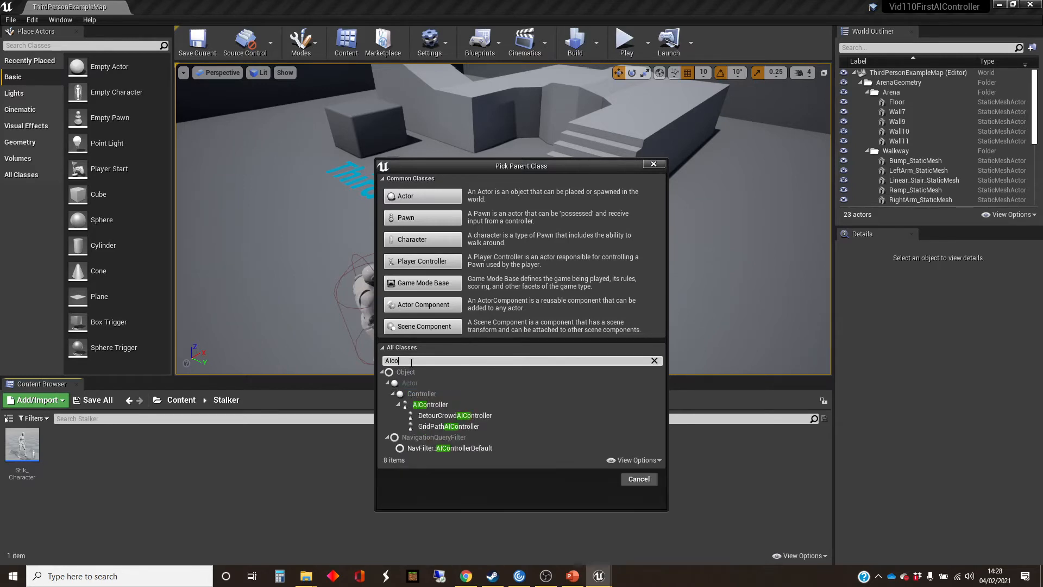
left_click(430, 404)
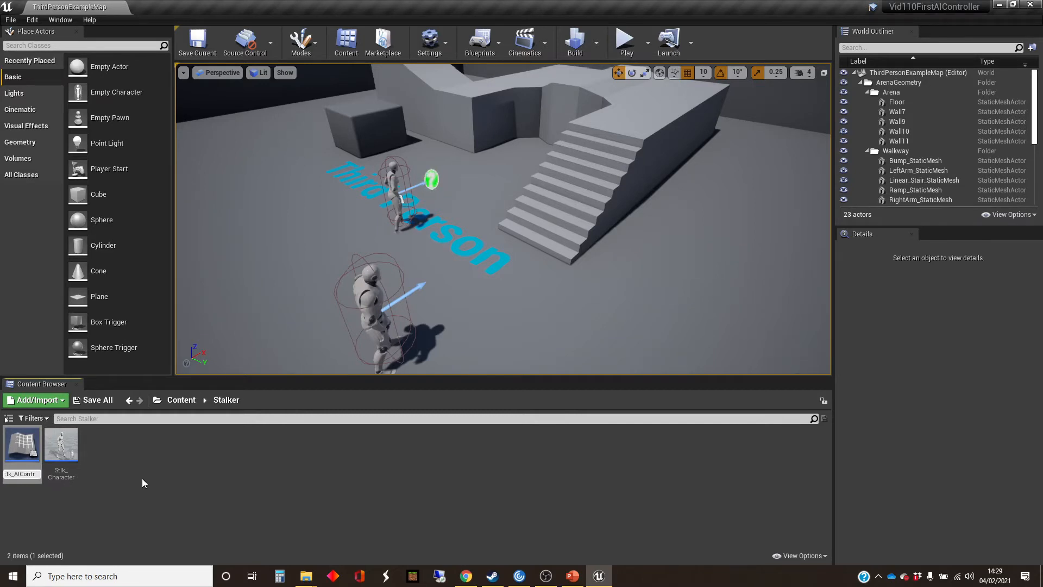
- Name the asset Stlk_AIController and select the placed Stlk_Character actor
left_click(21, 443)
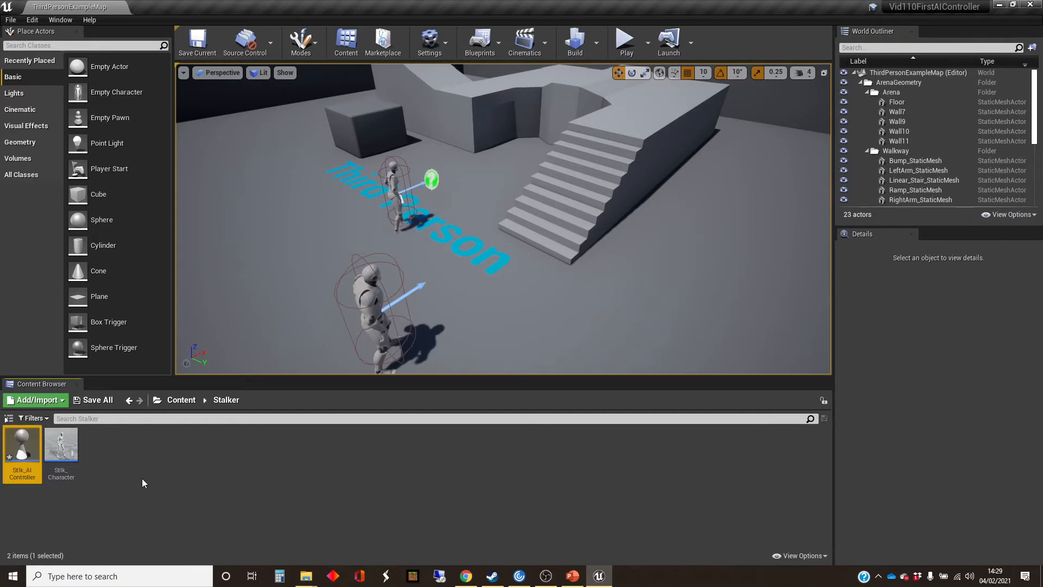
mouse_move(180, 463)
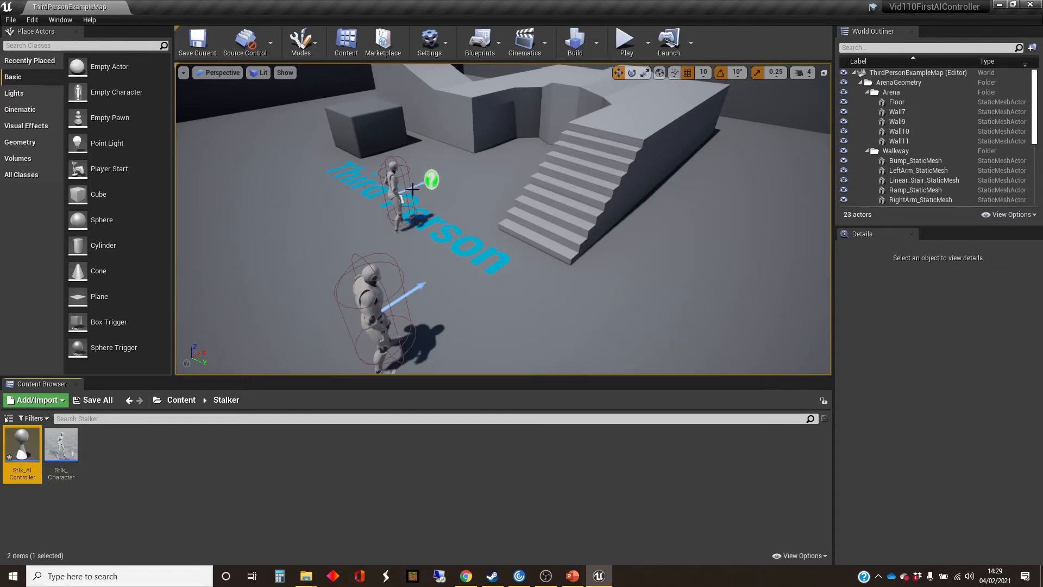
mouse_move(345, 271)
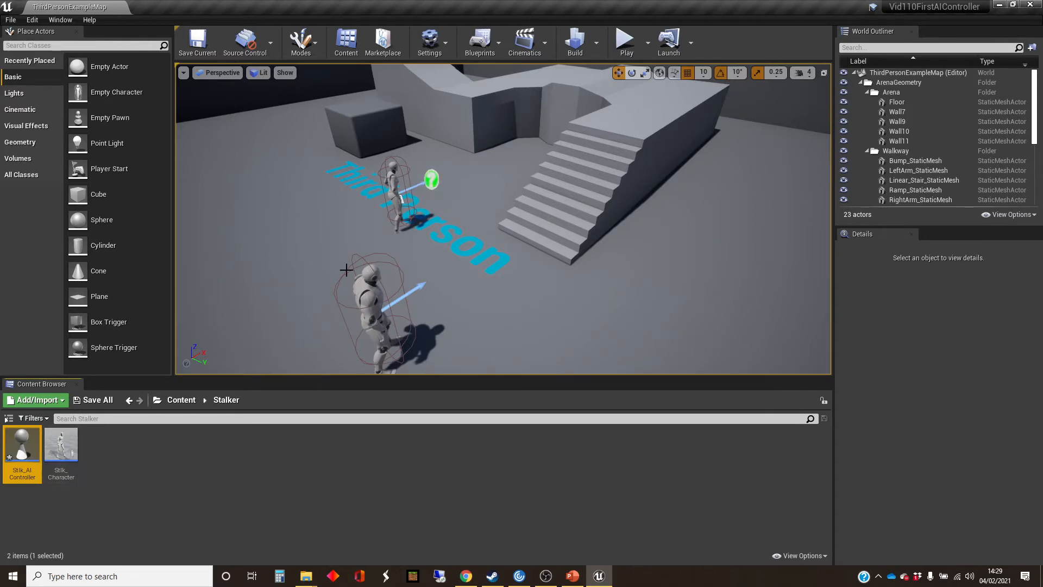
left_click(395, 194)
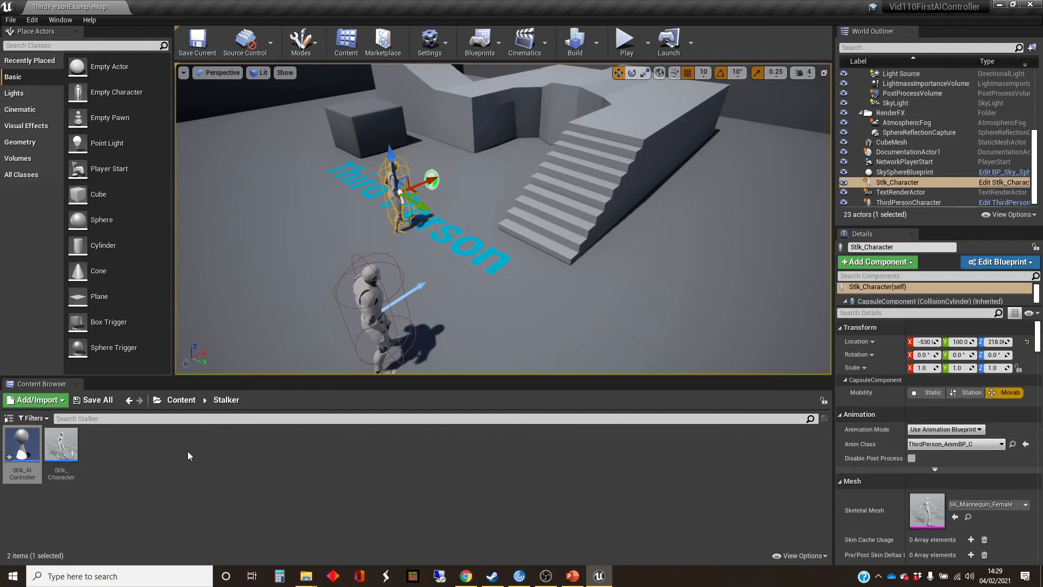
- Bring up Stlk_Character in the full blueprint editor showing its class defaults
double_click(61, 446)
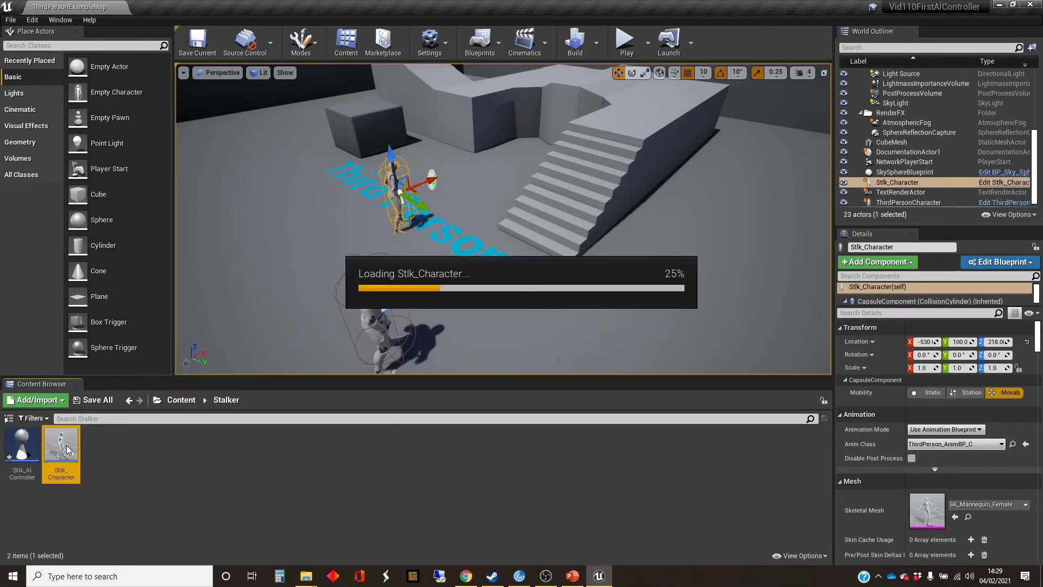
double_click(61, 440)
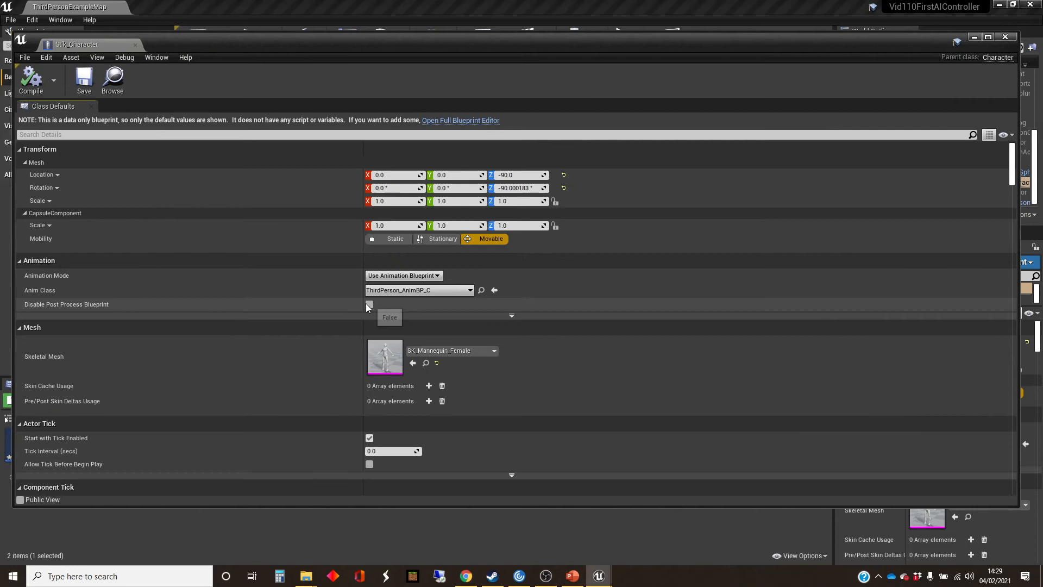
left_click(461, 121)
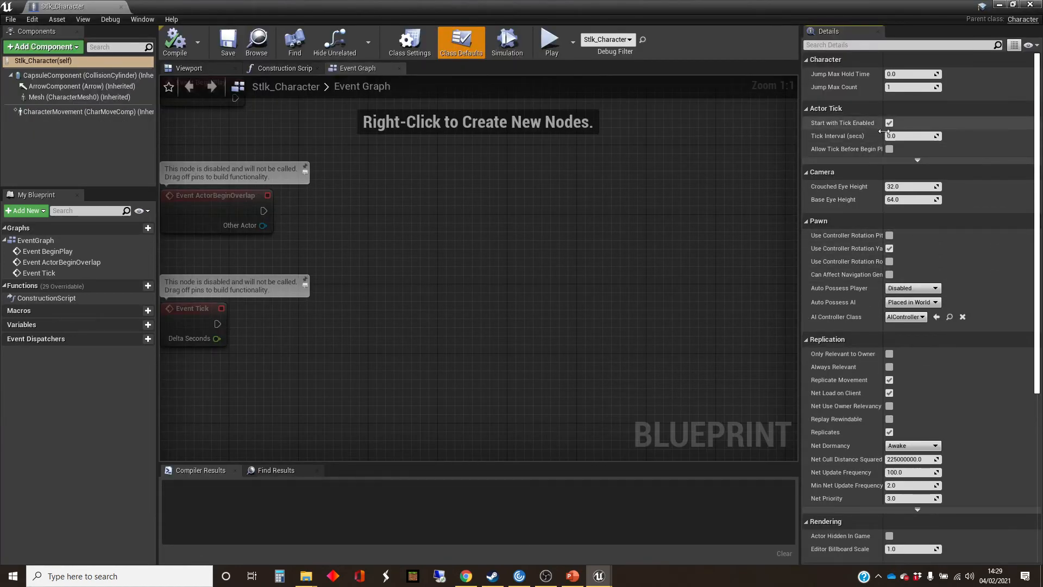
mouse_move(845, 328)
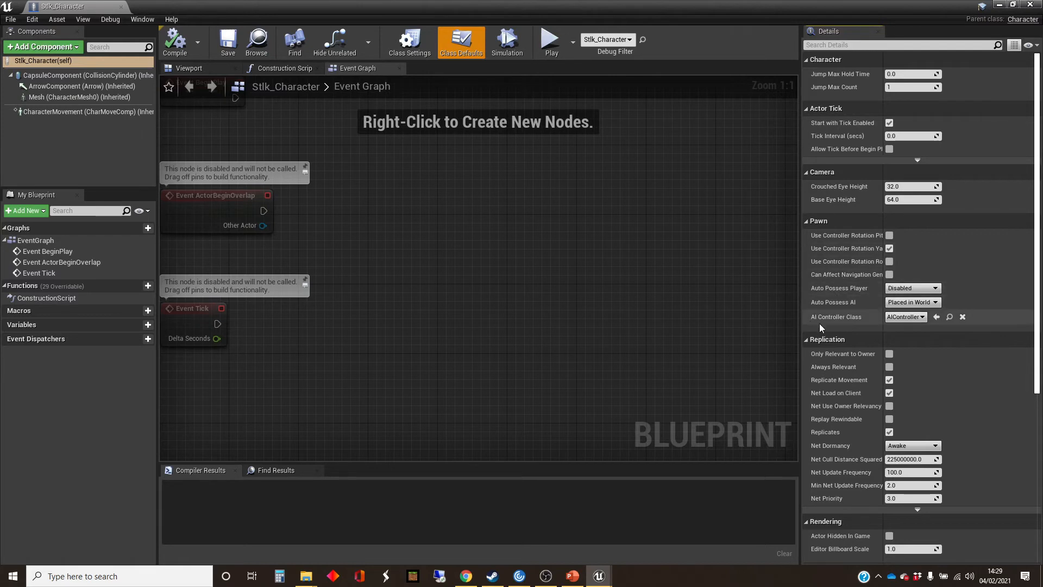
mouse_move(922, 327)
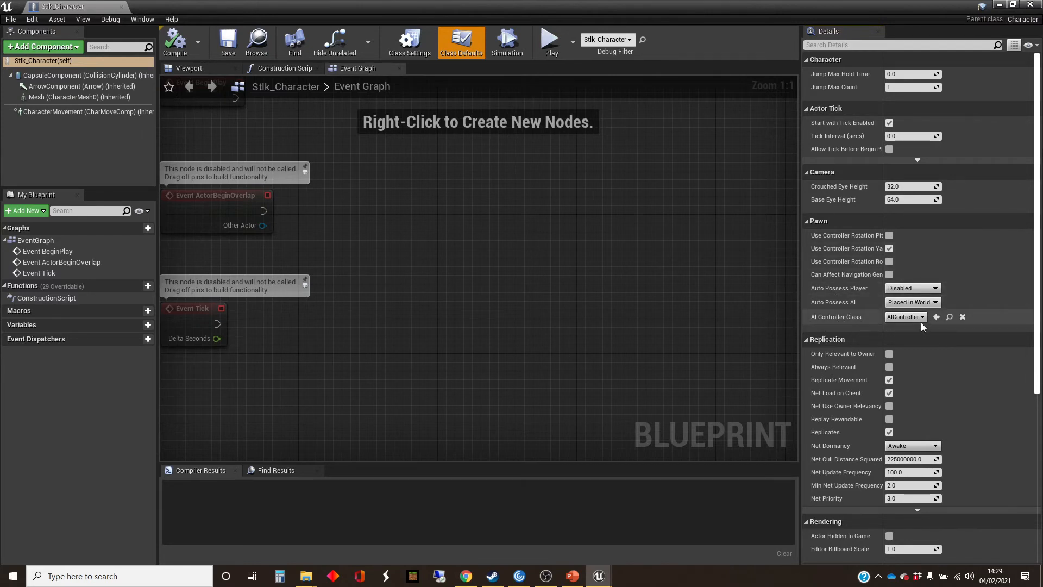
- Set Stlk_Character's AI Controller Class default to Stlk_AIController
left_click(922, 316)
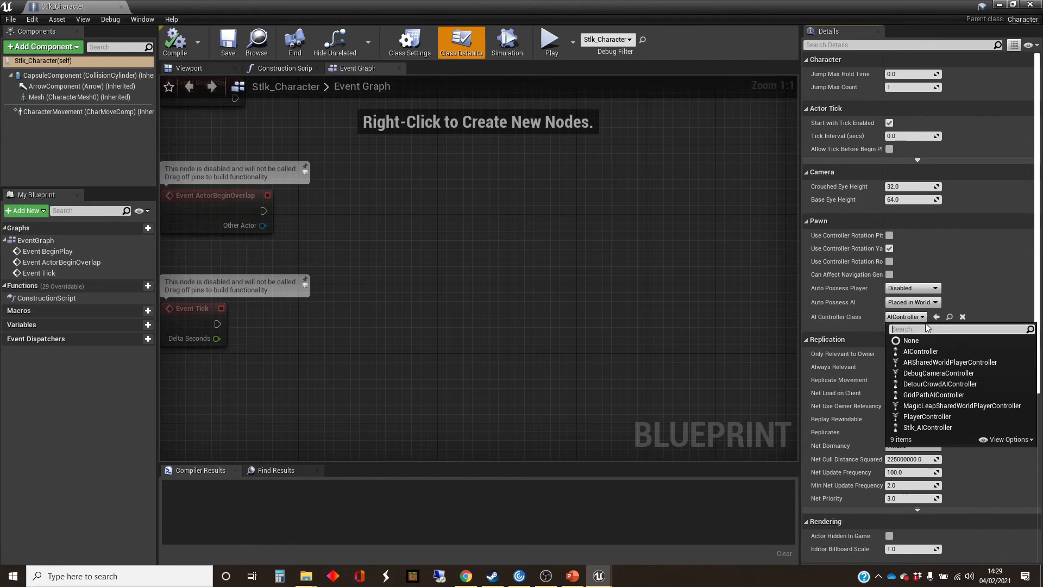
mouse_move(928, 427)
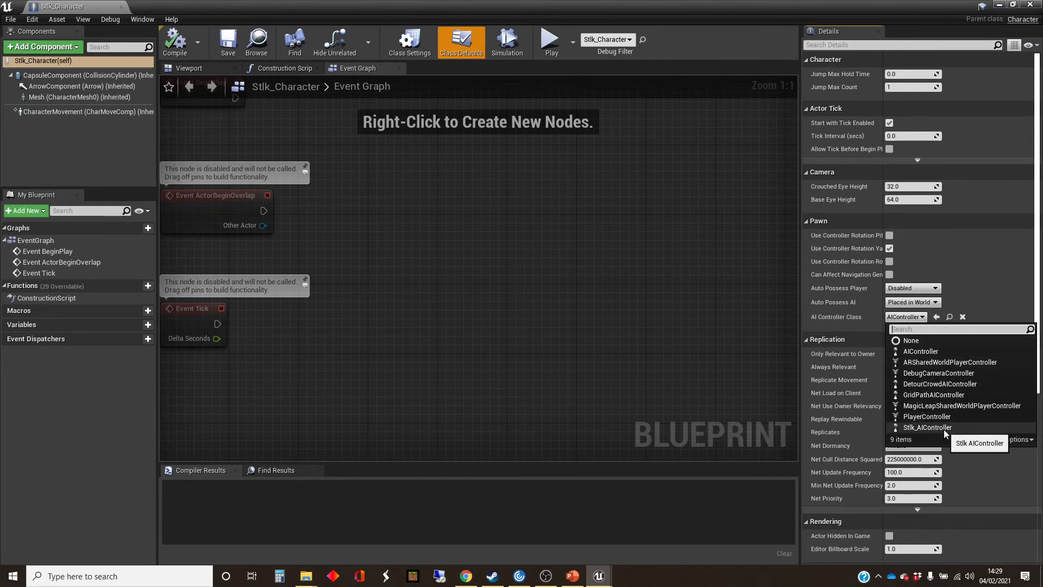
left_click(927, 427)
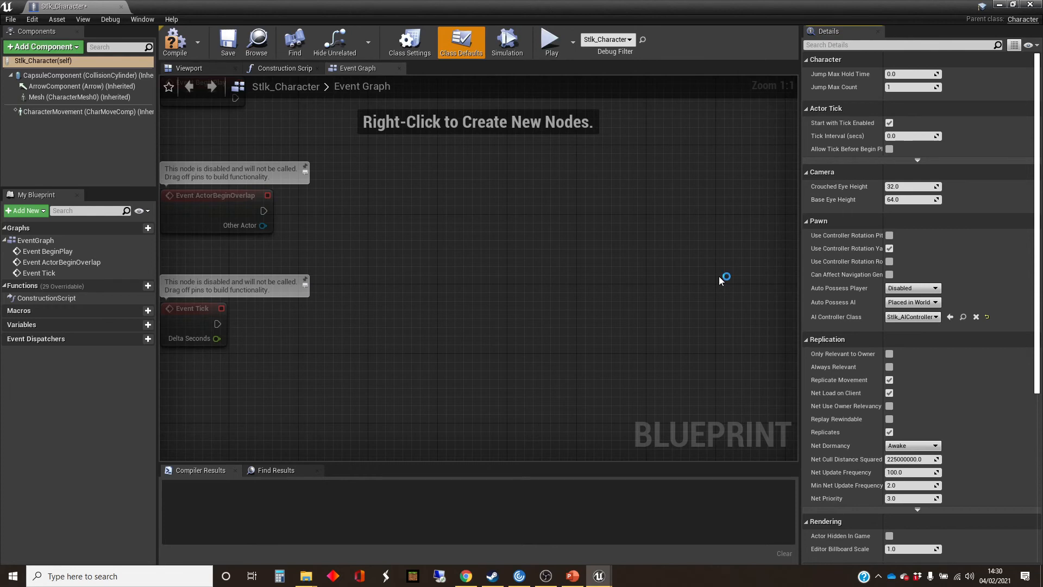
mouse_move(203, 91)
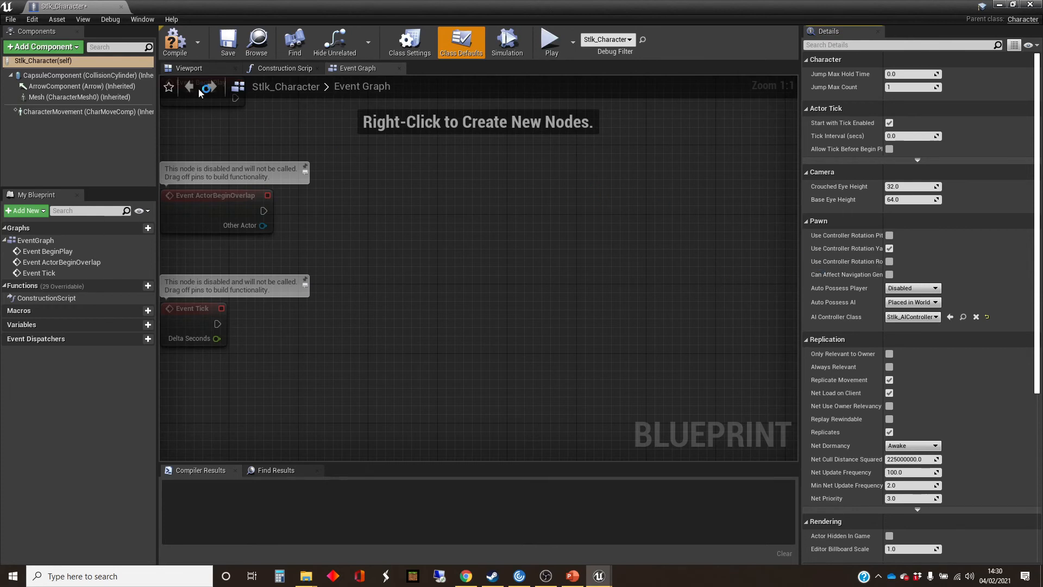
- Compile Stlk_Character and close its editor to return to the level
left_click(175, 42)
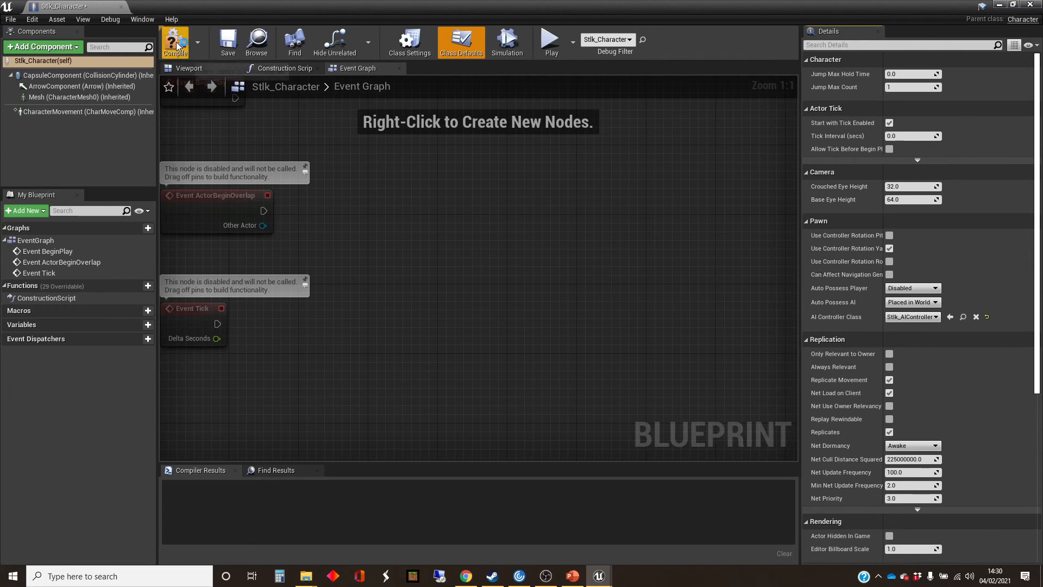
left_click(175, 41)
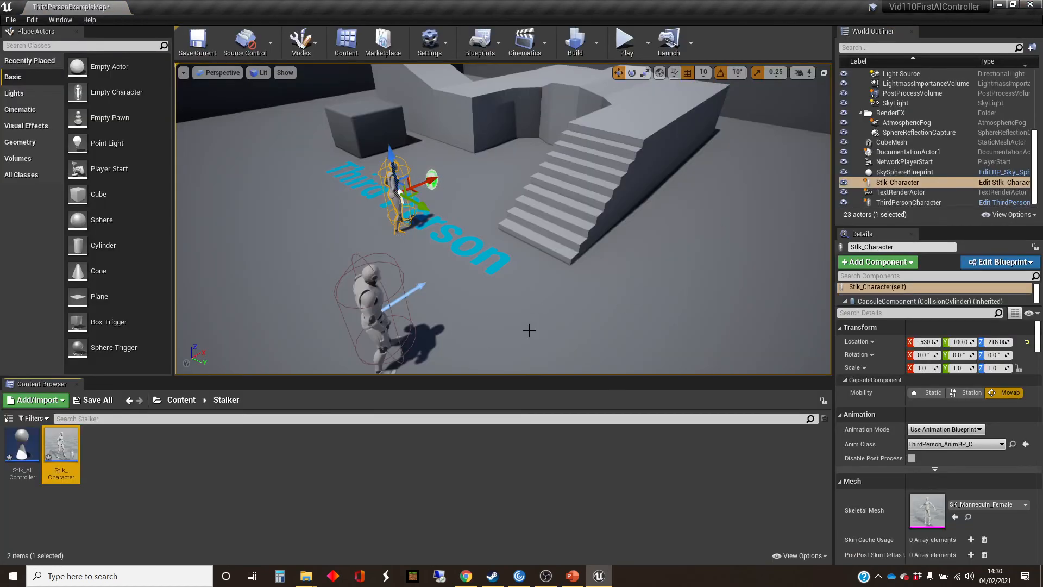
mouse_move(541, 312)
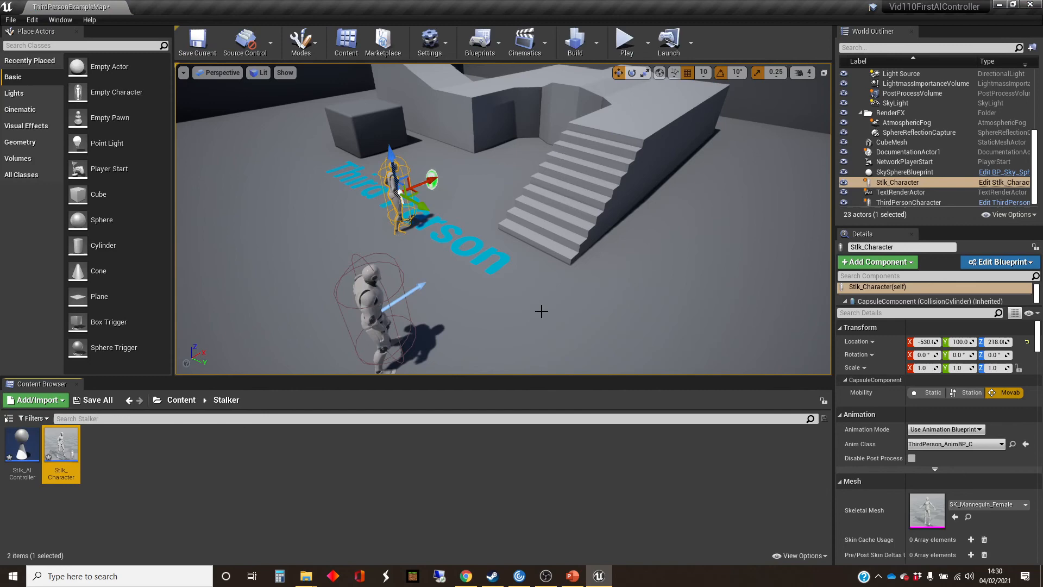